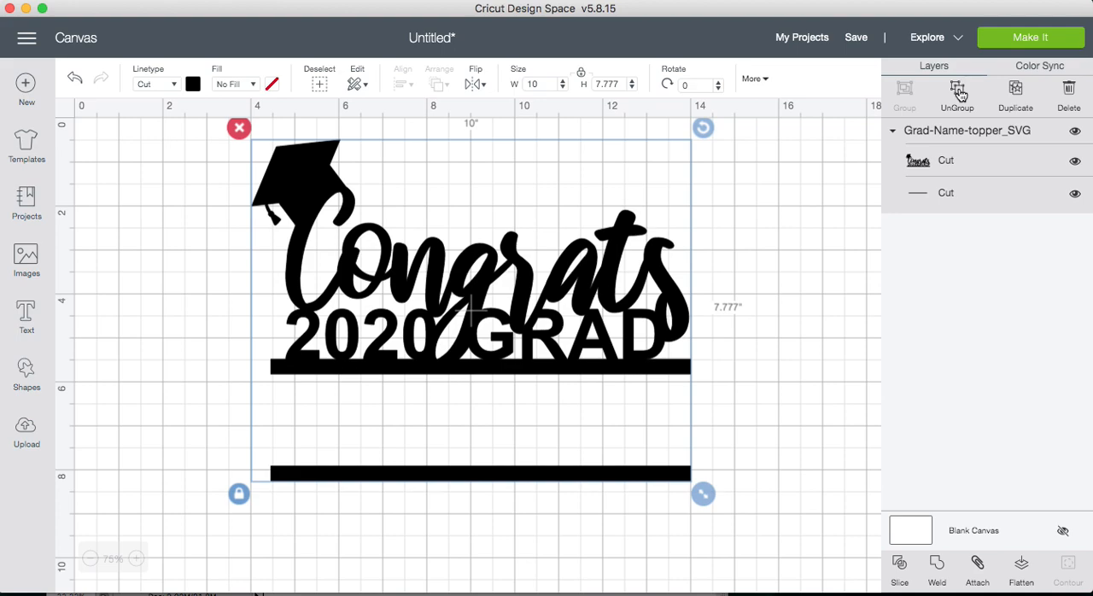
# Step: Ungroup the Grad-Name-topper SVG into the lettering and the lower bar layers
pyautogui.click(956, 89)
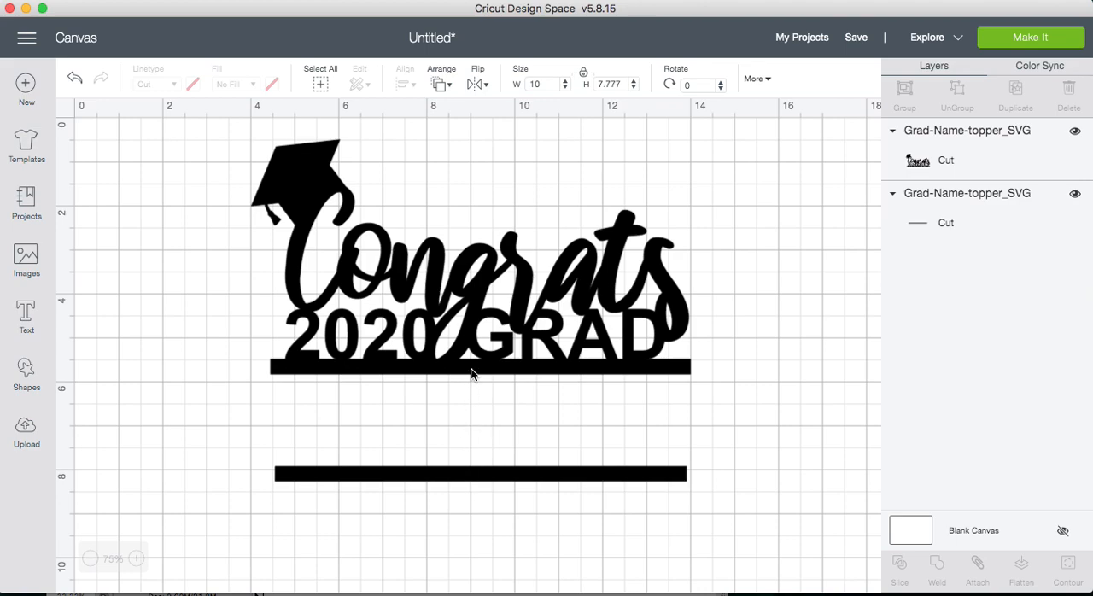
pyautogui.moveTo(479, 454)
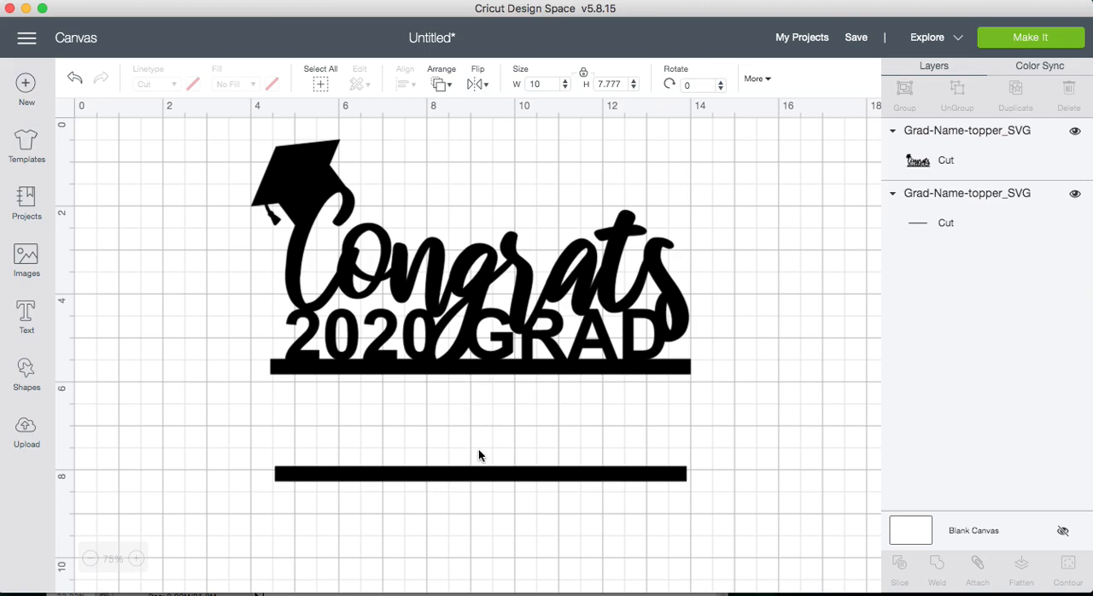
pyautogui.moveTo(468, 512)
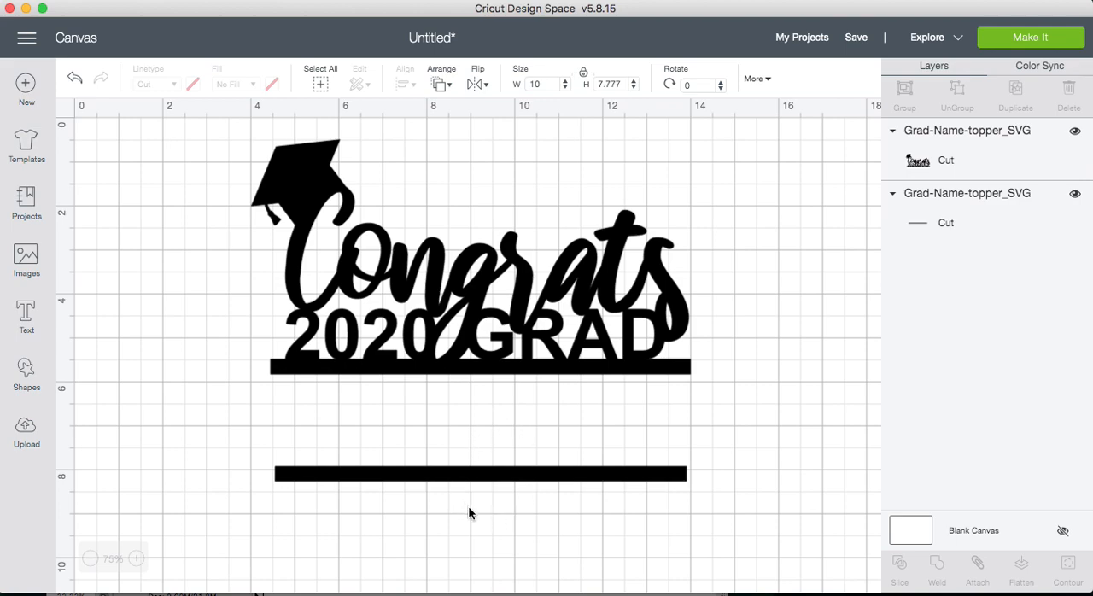
pyautogui.moveTo(478, 427)
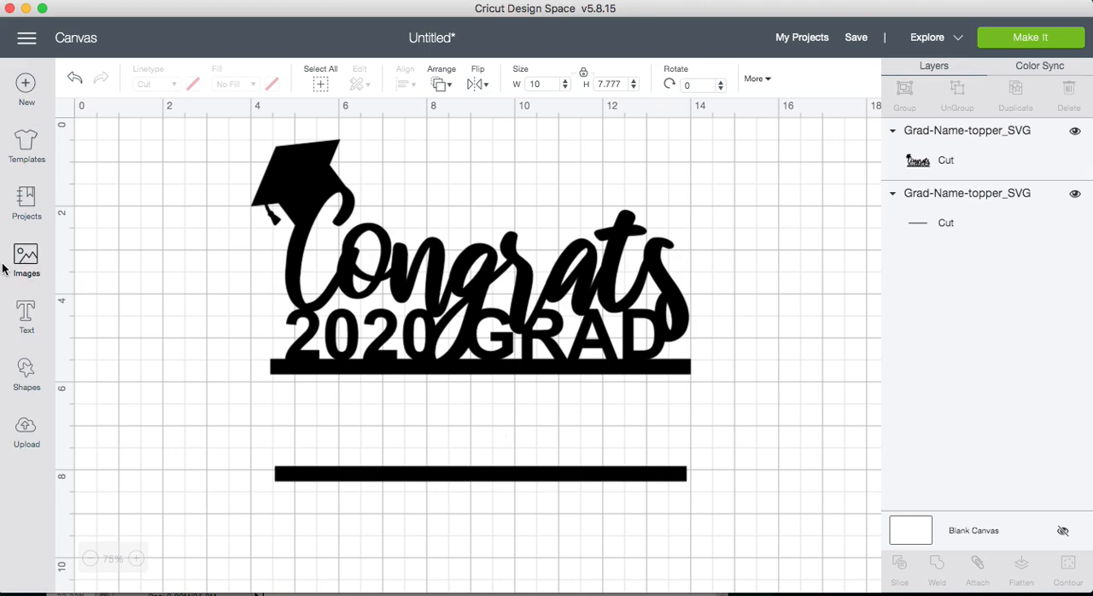
# Step: Add a new text layer reading EMILY on the canvas near the lower bar
pyautogui.click(25, 316)
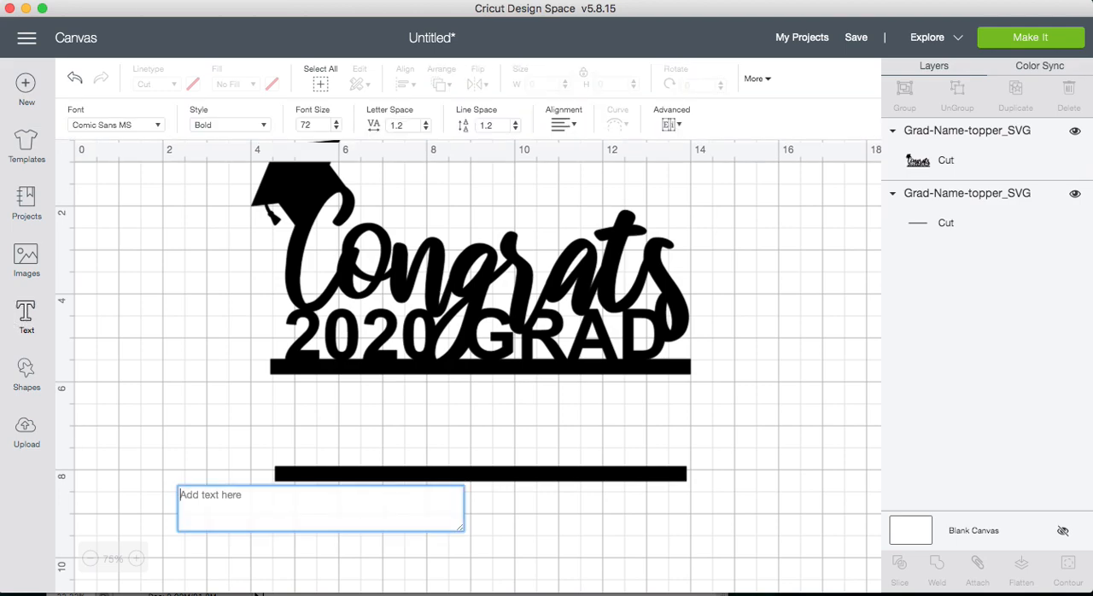
pyautogui.write('EMILY')
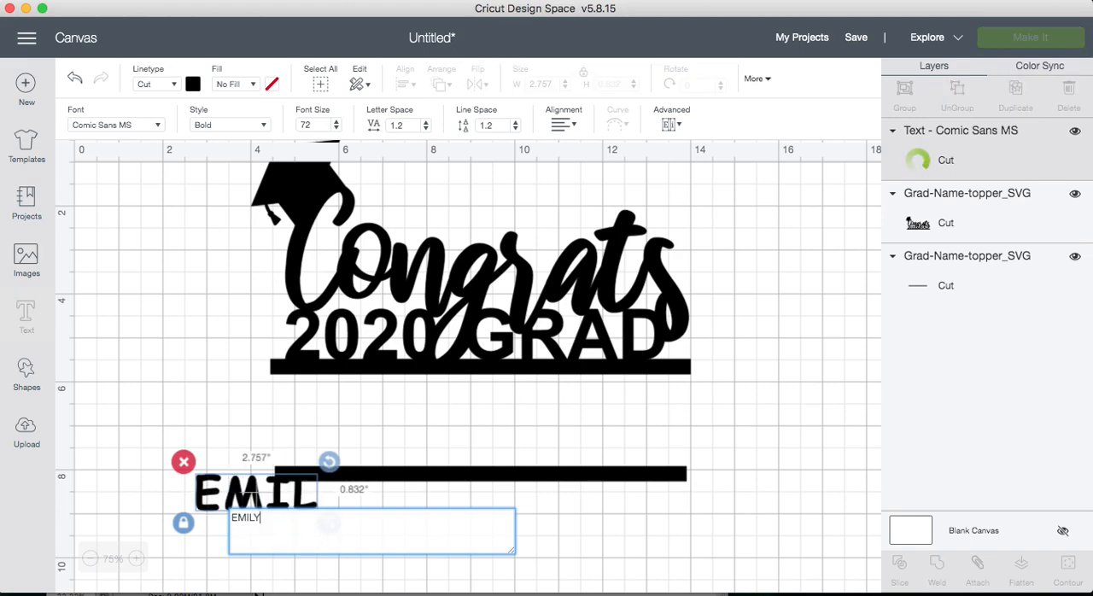
pyautogui.write('Y')
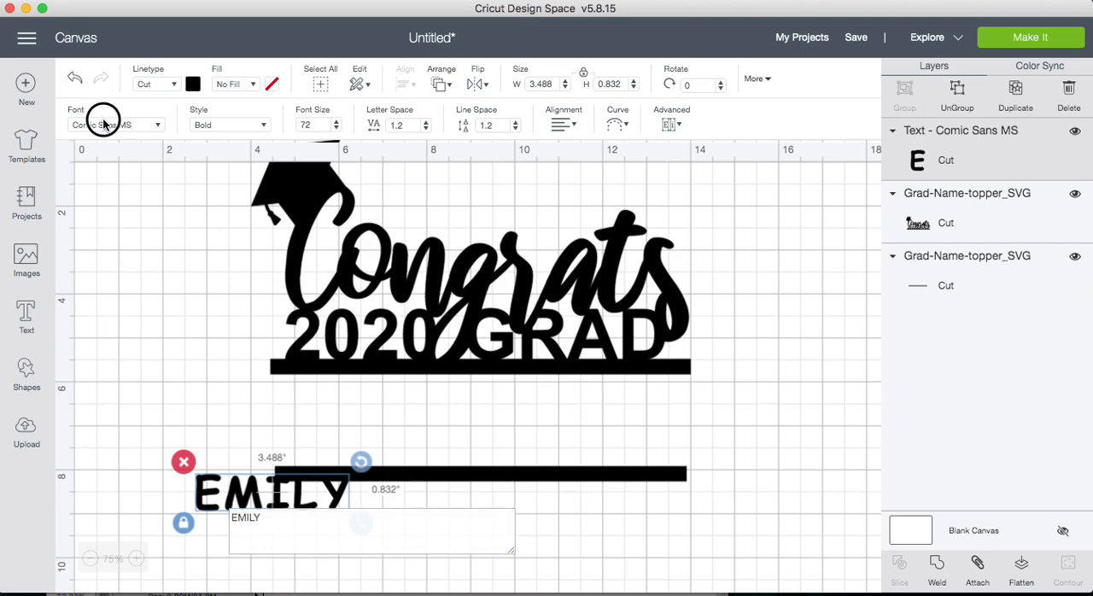
# Step: Set the EMILY text to the Arial font with Bold style
pyautogui.click(116, 125)
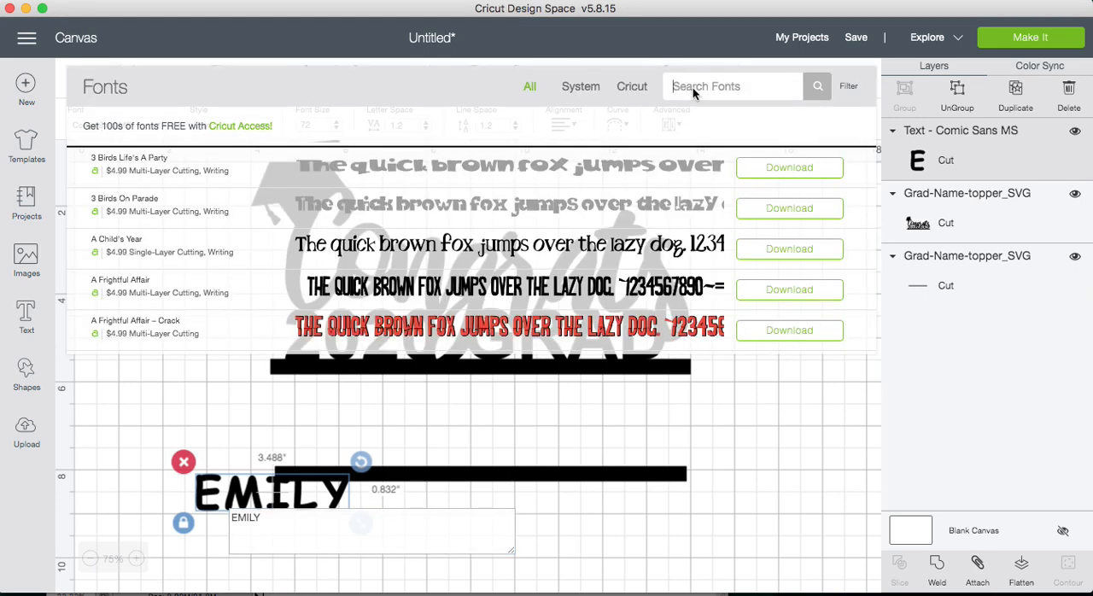
pyautogui.write('A')
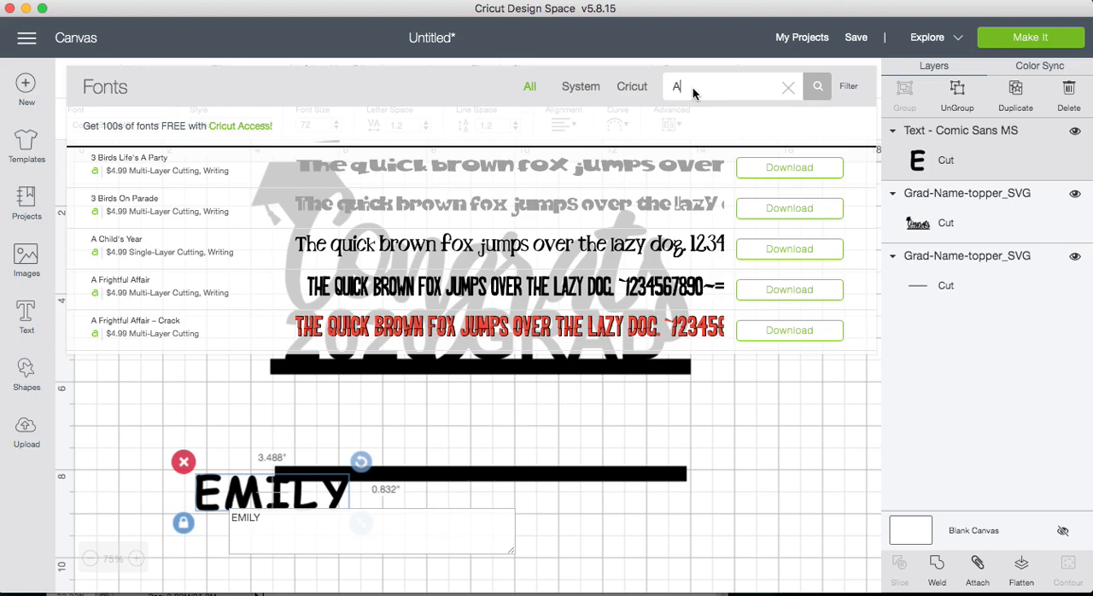
pyautogui.write('RIAL')
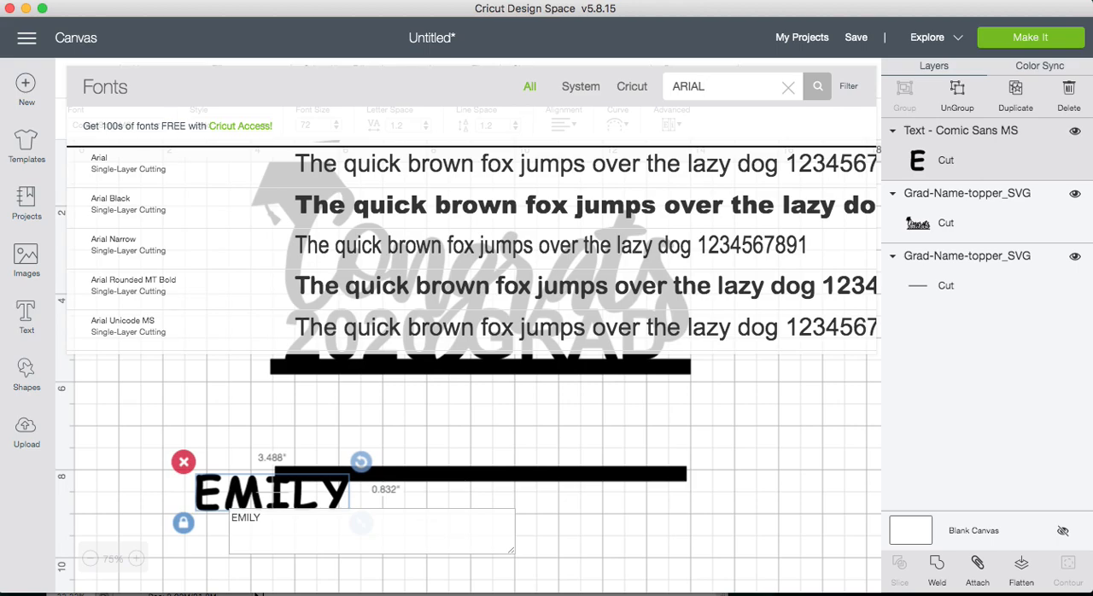
pyautogui.moveTo(420, 92)
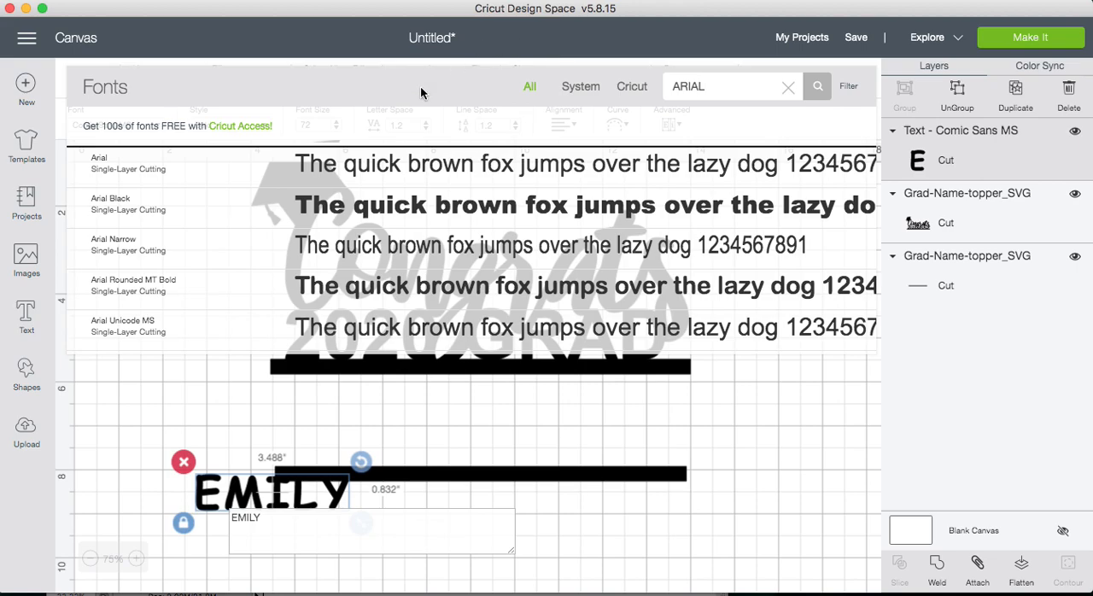
pyautogui.click(99, 159)
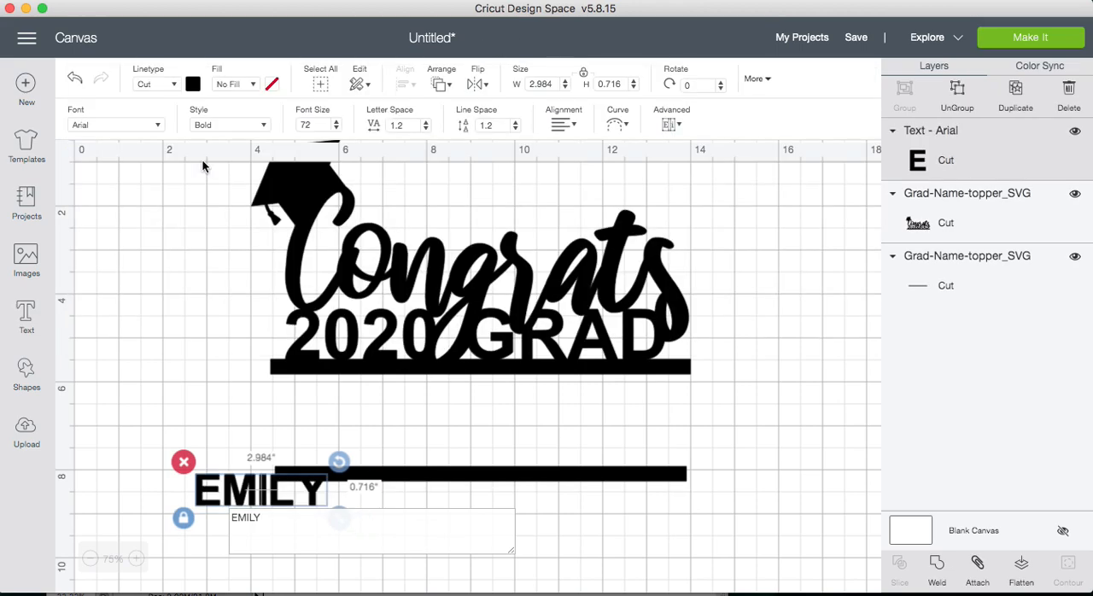
pyautogui.moveTo(204, 112)
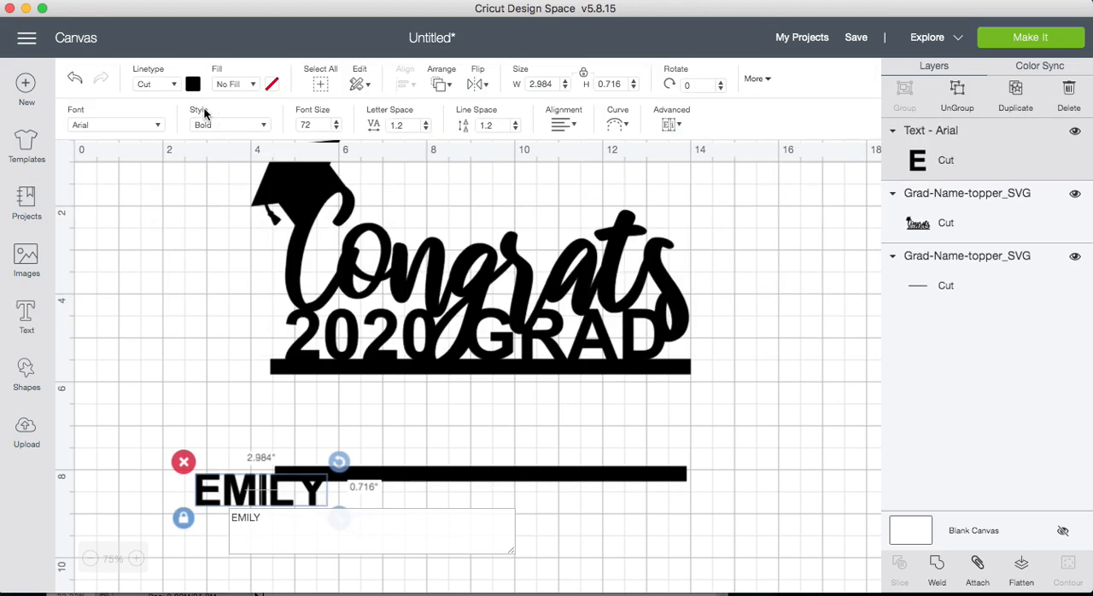
pyautogui.click(231, 124)
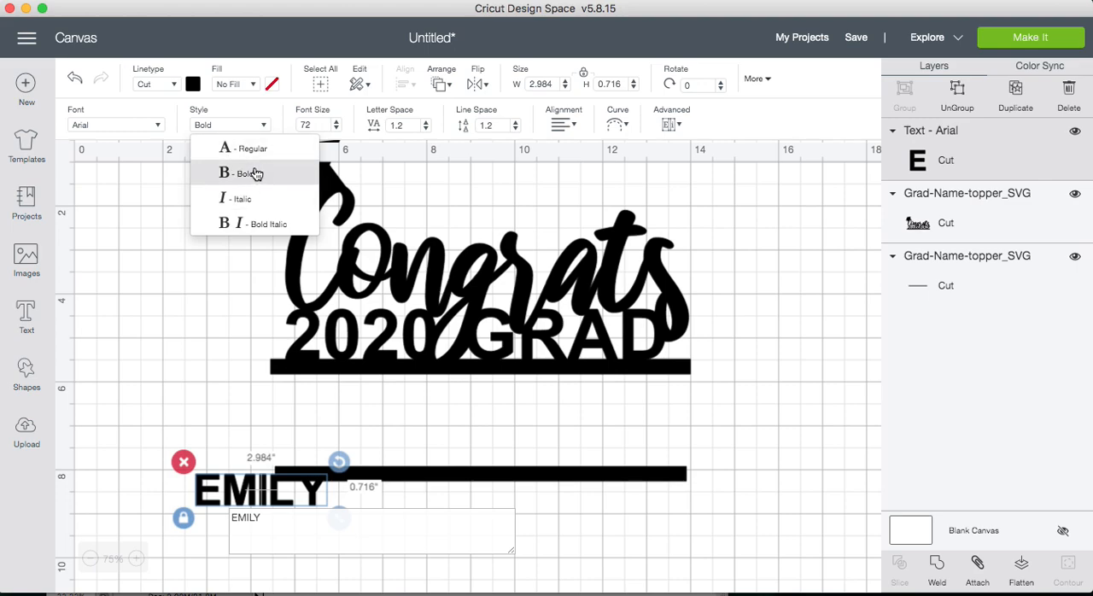
pyautogui.click(247, 172)
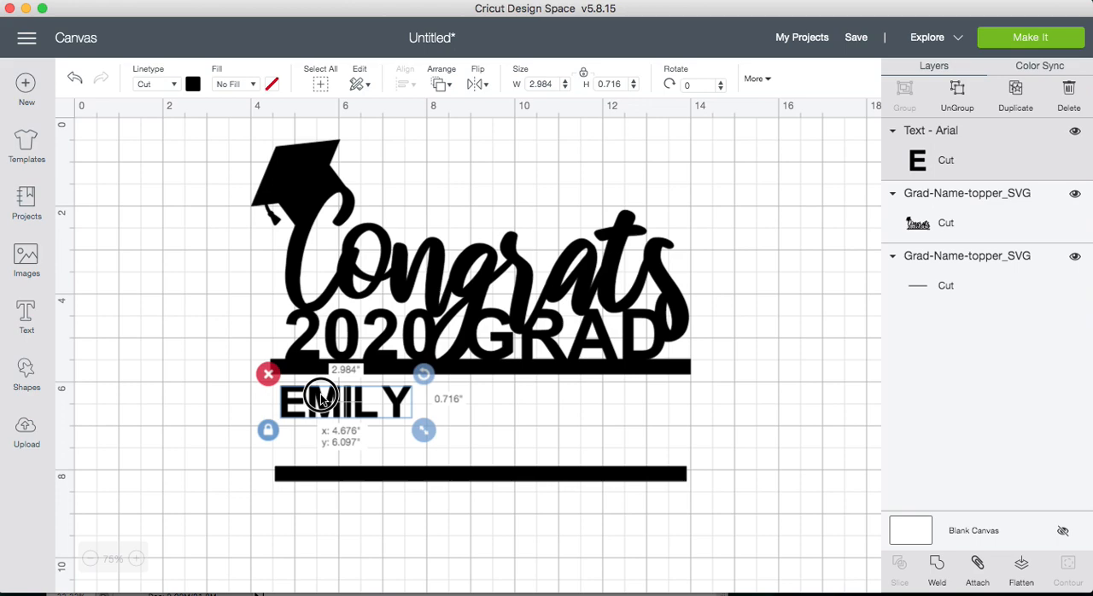
# Step: Move EMILY up and enlarge it to span snugly between the two bars
pyautogui.moveTo(322, 400); pyautogui.dragTo(317, 385)
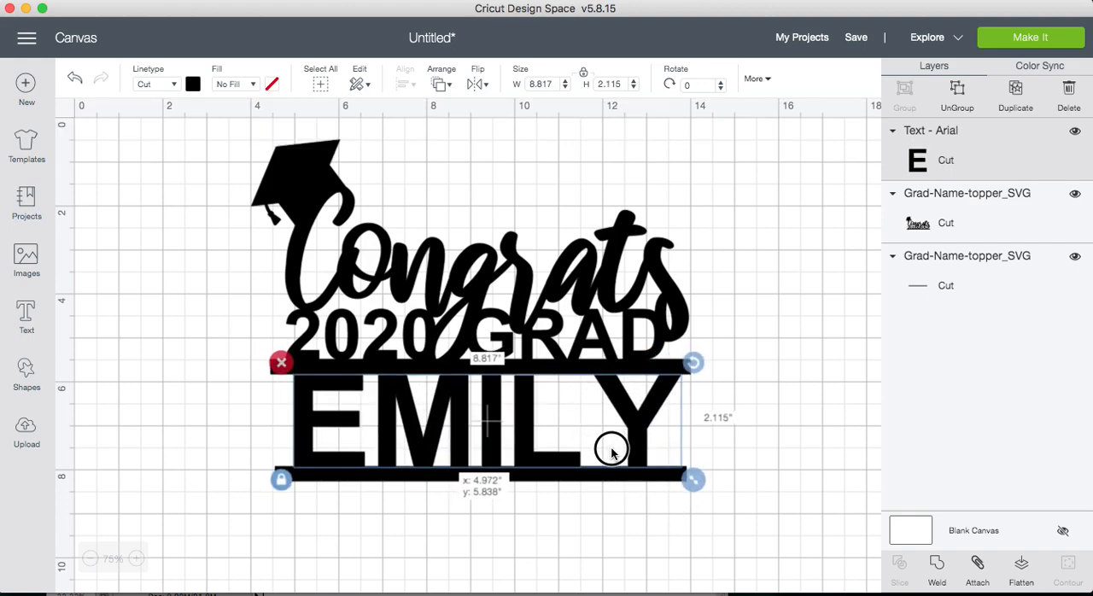
pyautogui.moveTo(611, 450); pyautogui.dragTo(608, 451)
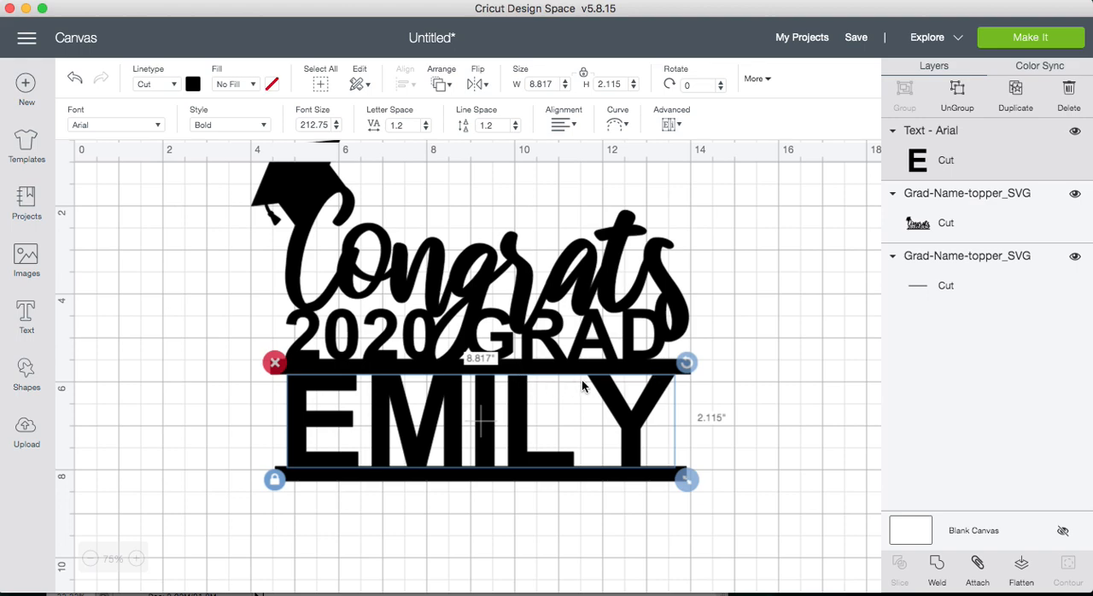
pyautogui.moveTo(601, 378)
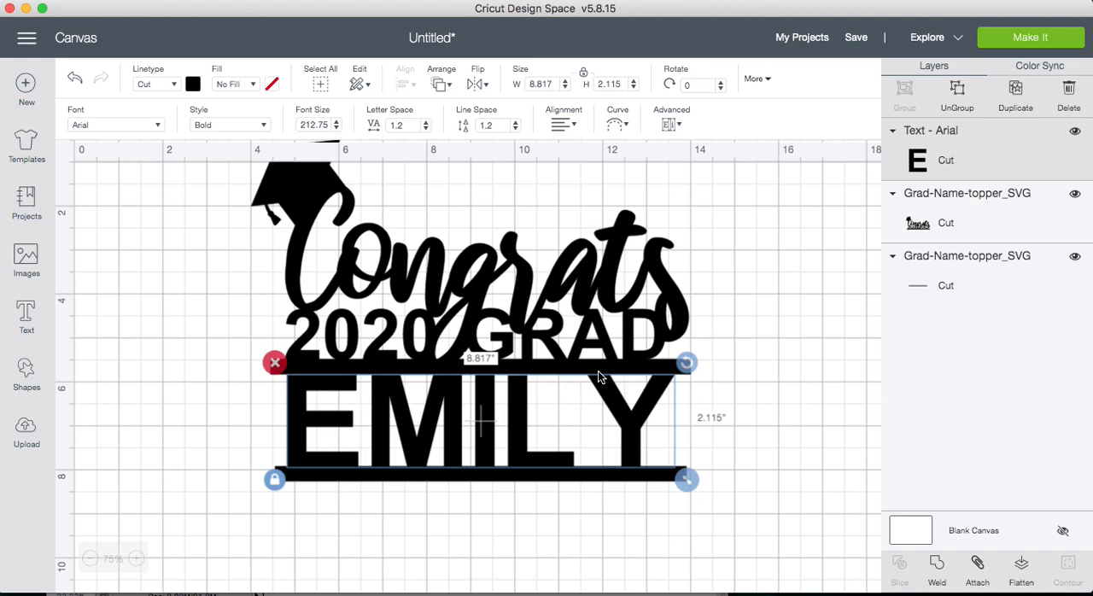
pyautogui.click(734, 426)
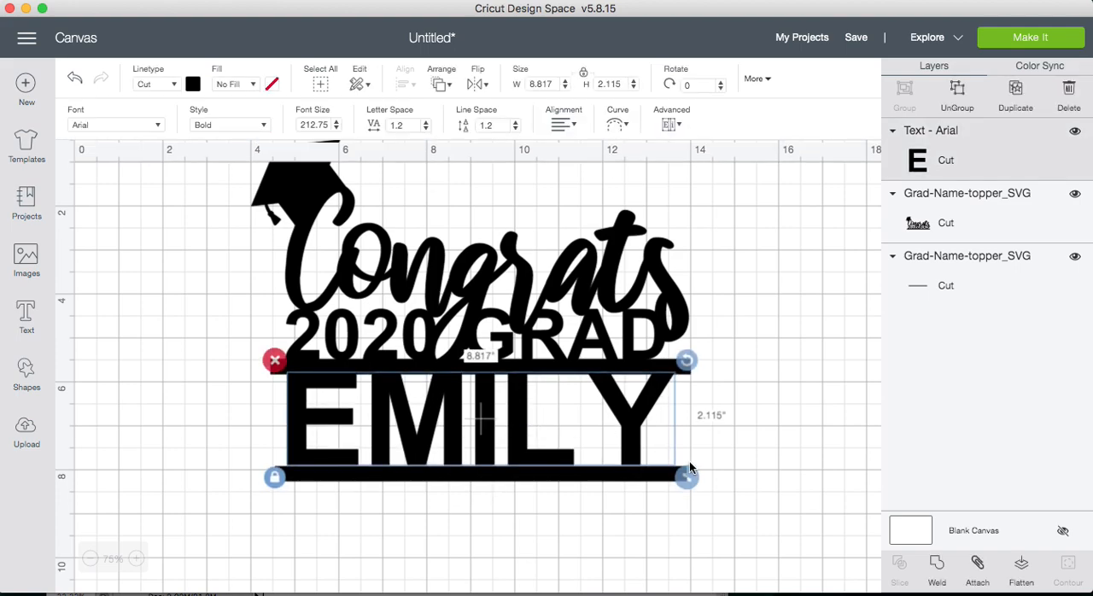
pyautogui.moveTo(686, 478); pyautogui.dragTo(693, 478)
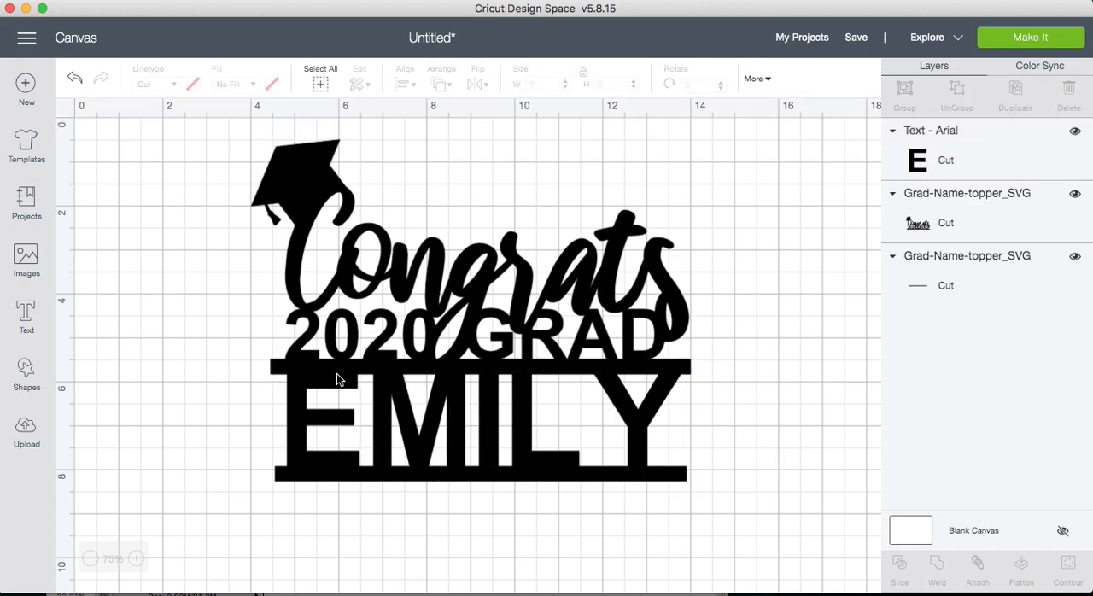
pyautogui.moveTo(394, 480)
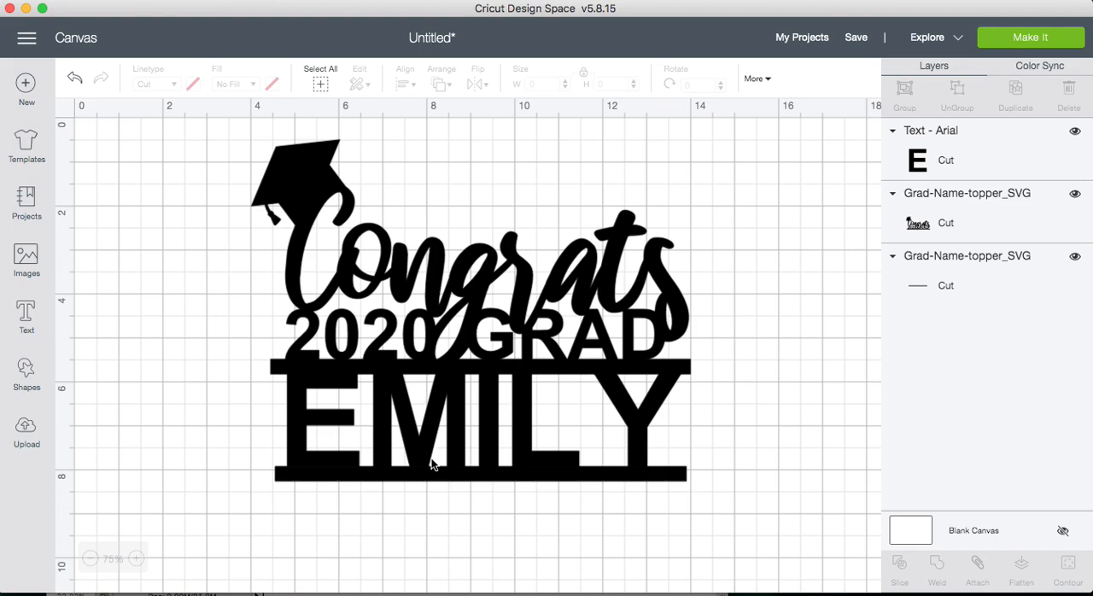
pyautogui.moveTo(458, 457)
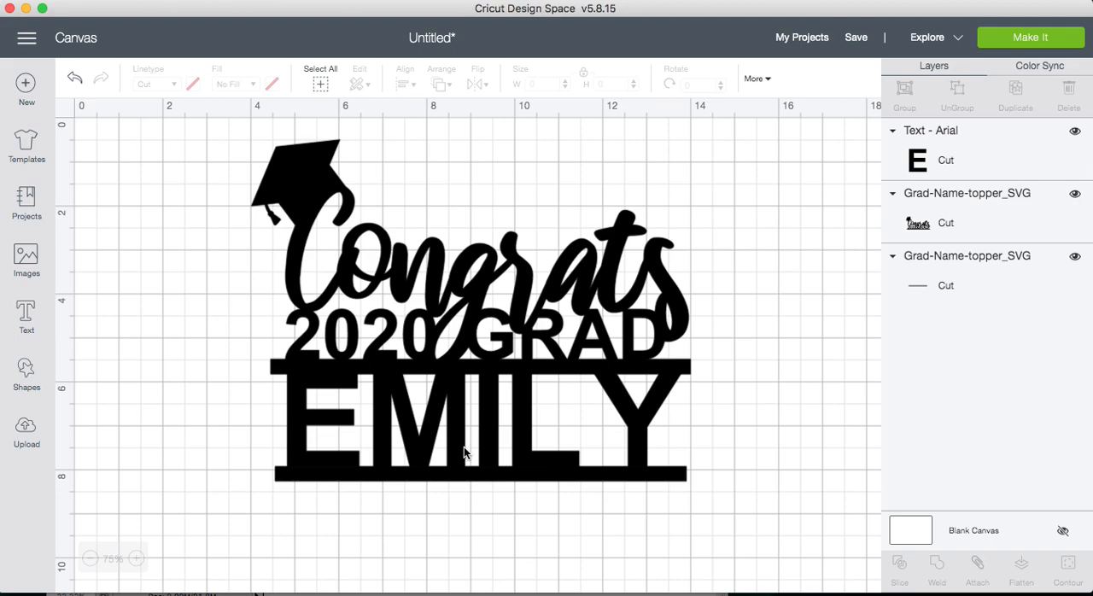
# Step: Replace the name EMILY with JESSICA and start shrinking it toward the bars
pyautogui.click(470, 418)
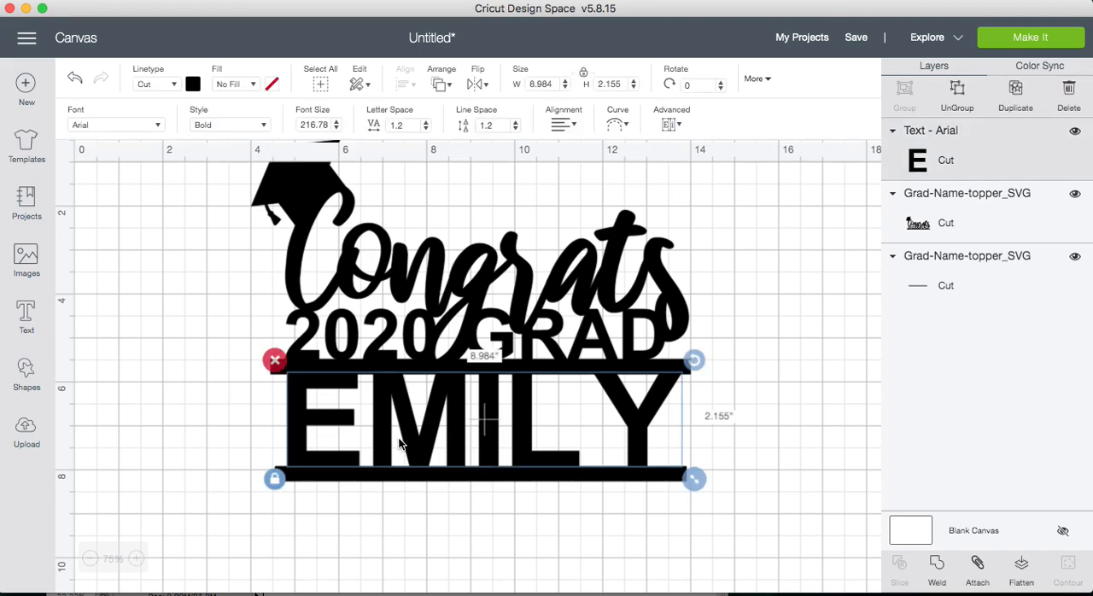
pyautogui.doubleClick(486, 418)
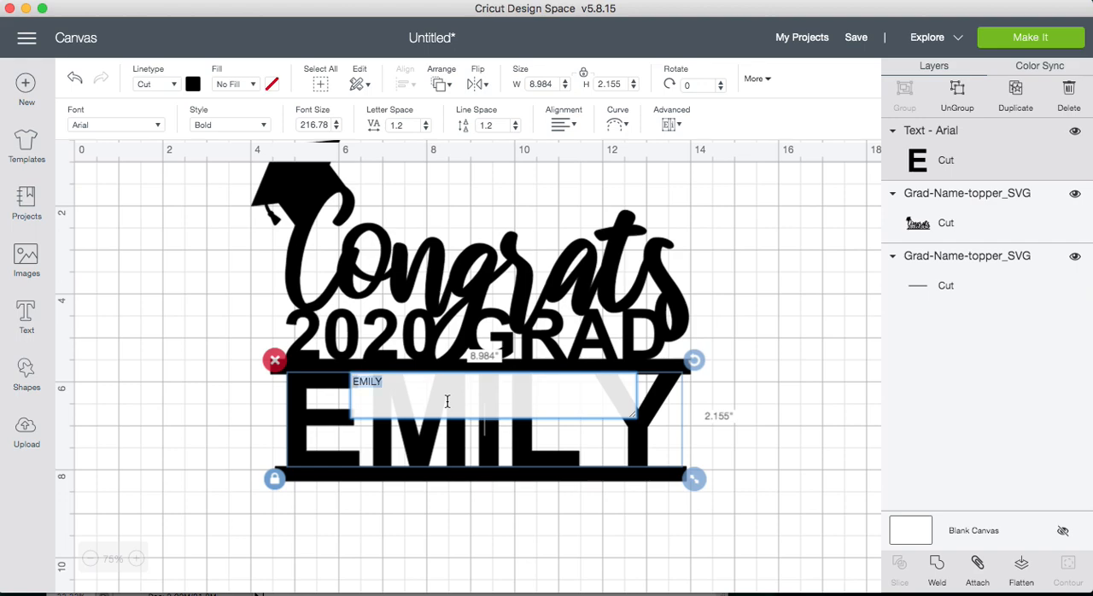
pyautogui.write('JES')
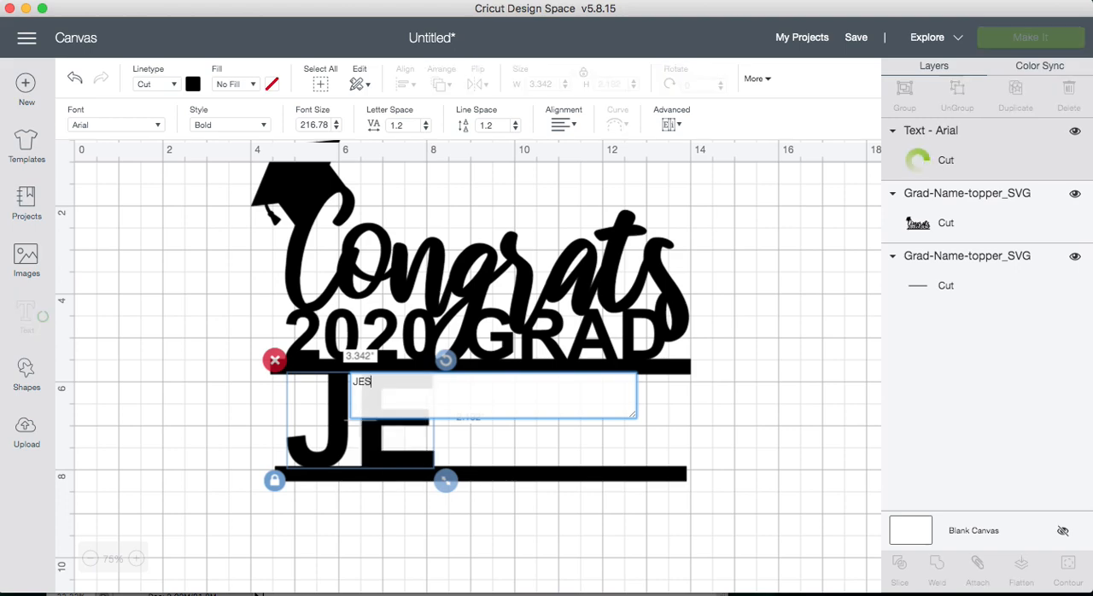
pyautogui.write('SICA')
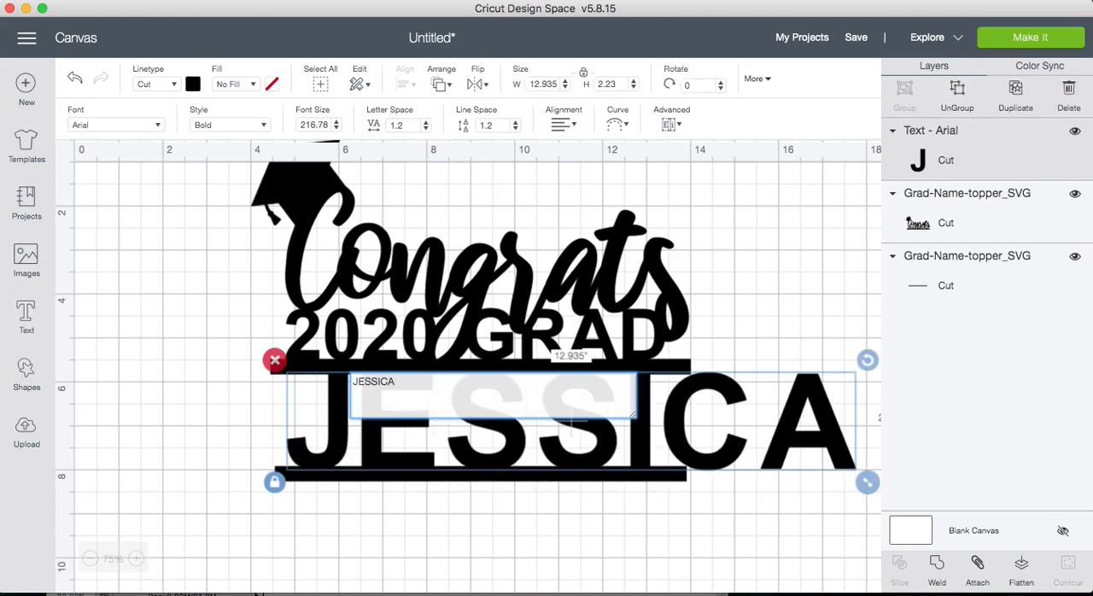
pyautogui.click(762, 348)
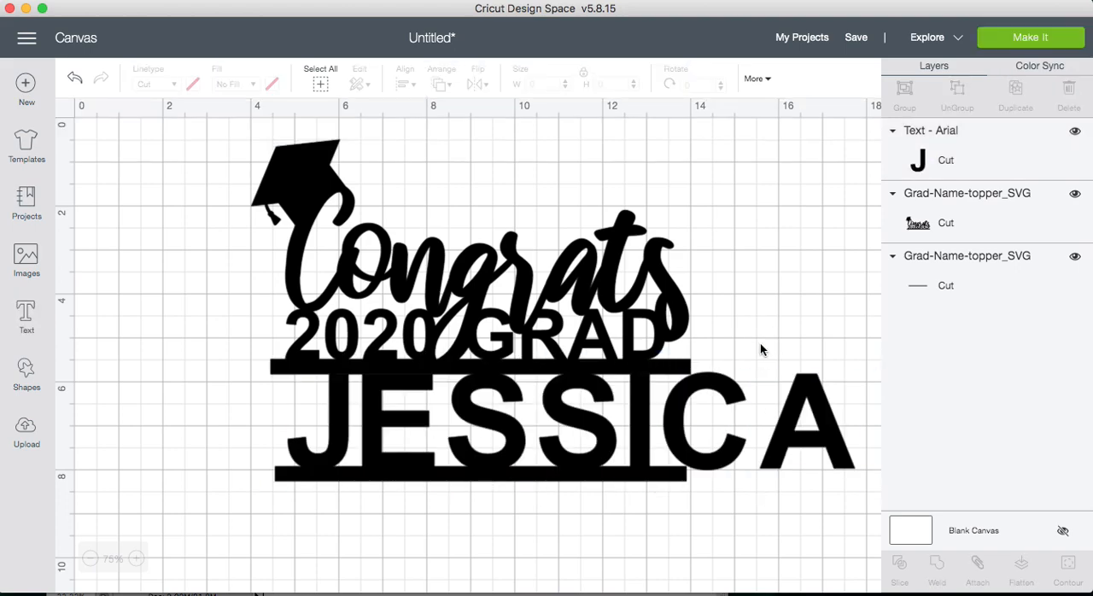
pyautogui.click(563, 424)
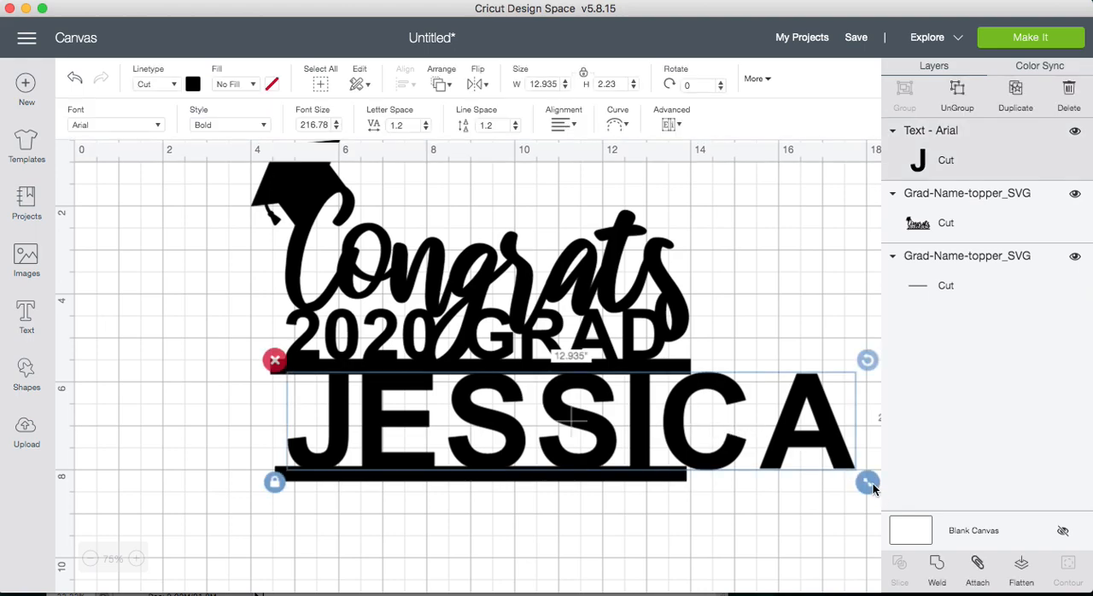
pyautogui.moveTo(867, 481); pyautogui.dragTo(704, 454)
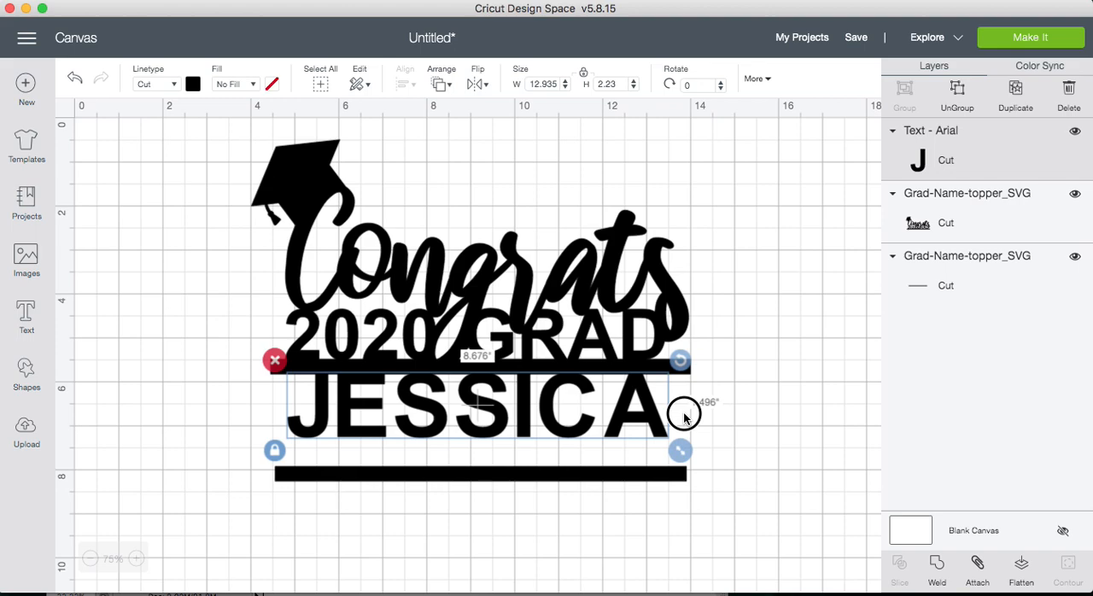
# Step: Fit JESSICA between the bars and nudge the lower bar up just beneath it
pyautogui.moveTo(680, 419); pyautogui.dragTo(690, 423)
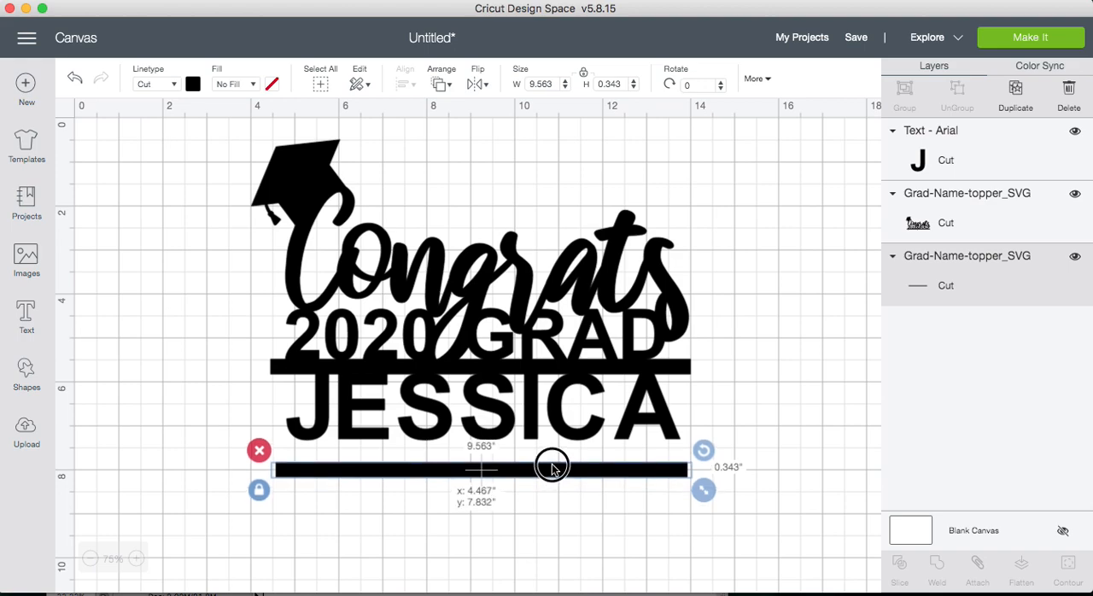
pyautogui.moveTo(553, 468); pyautogui.dragTo(553, 445)
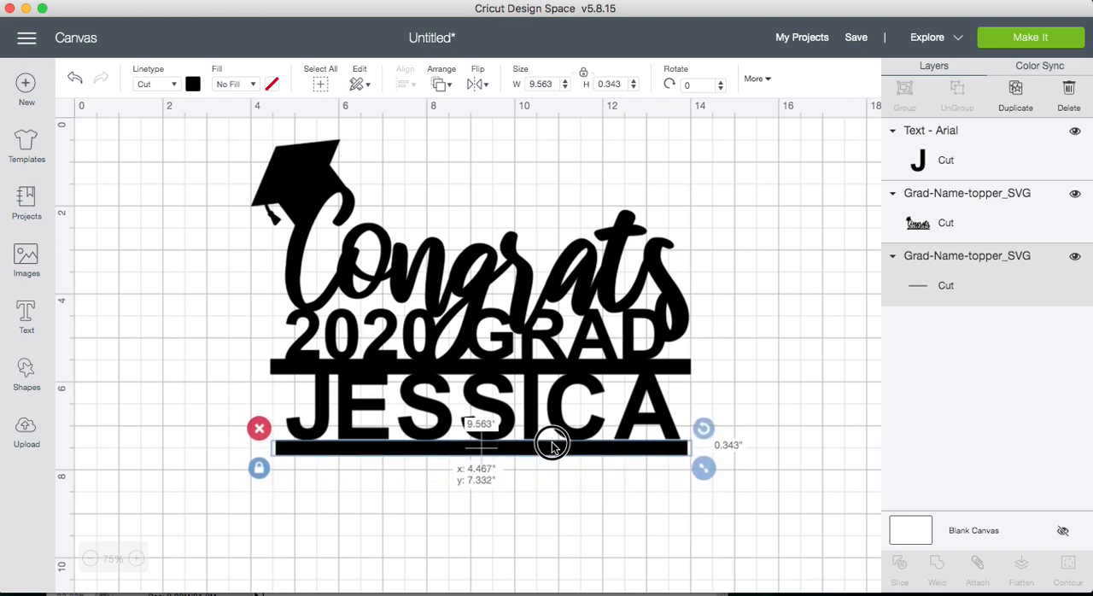
pyautogui.moveTo(553, 444); pyautogui.dragTo(549, 442)
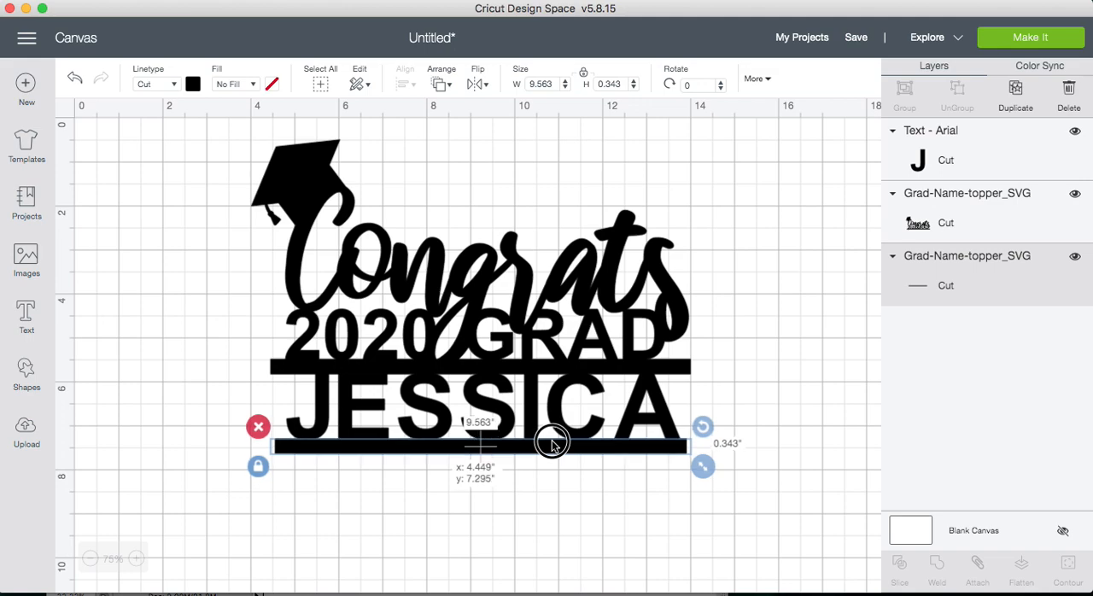
pyautogui.moveTo(563, 491)
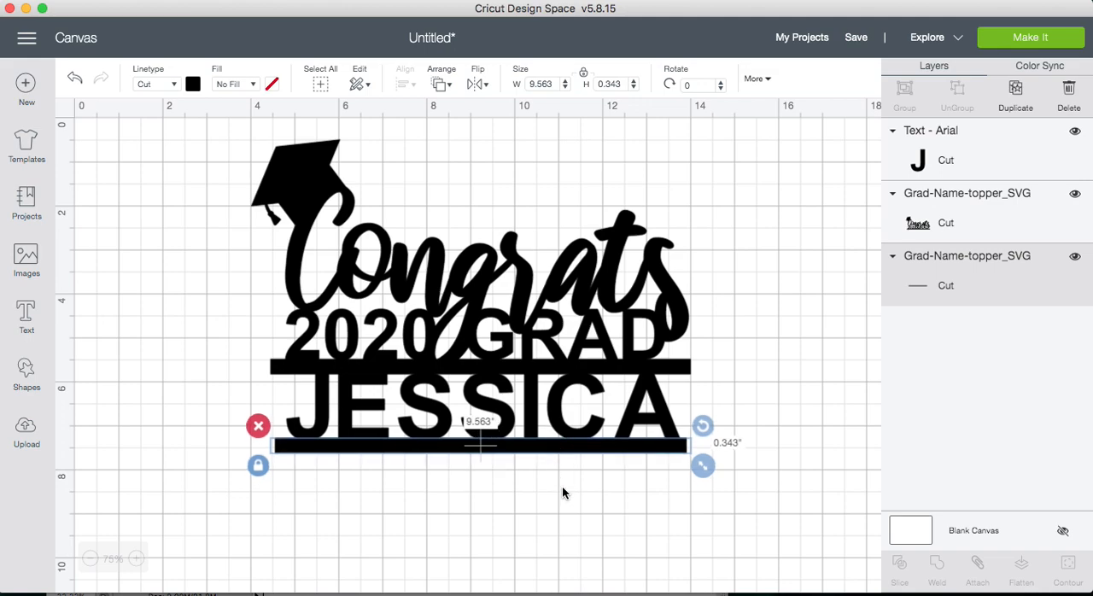
pyautogui.moveTo(577, 444)
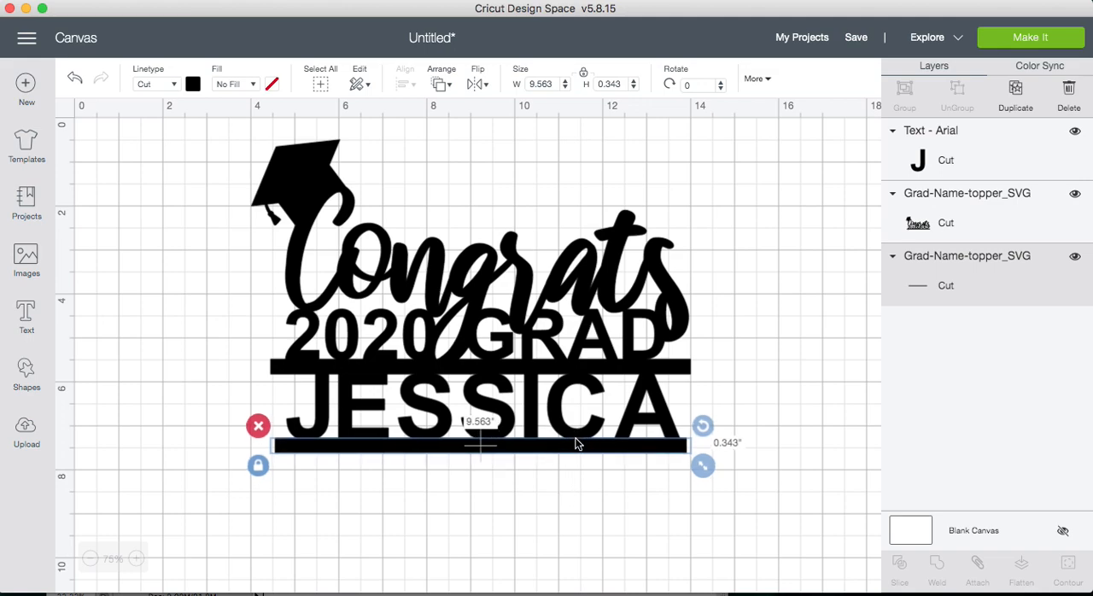
pyautogui.moveTo(562, 446)
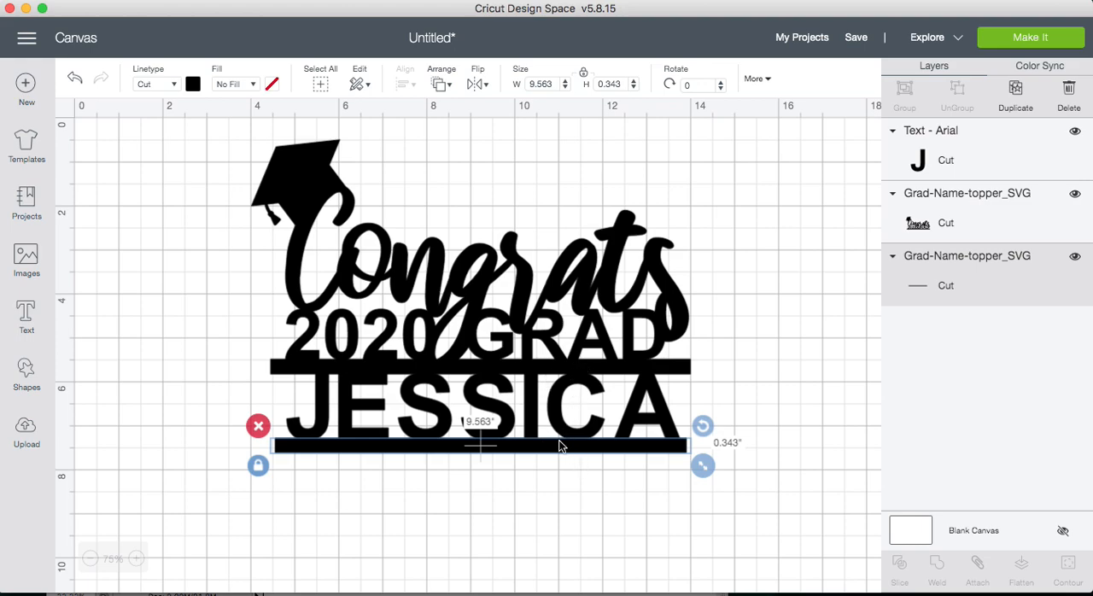
pyautogui.moveTo(577, 423)
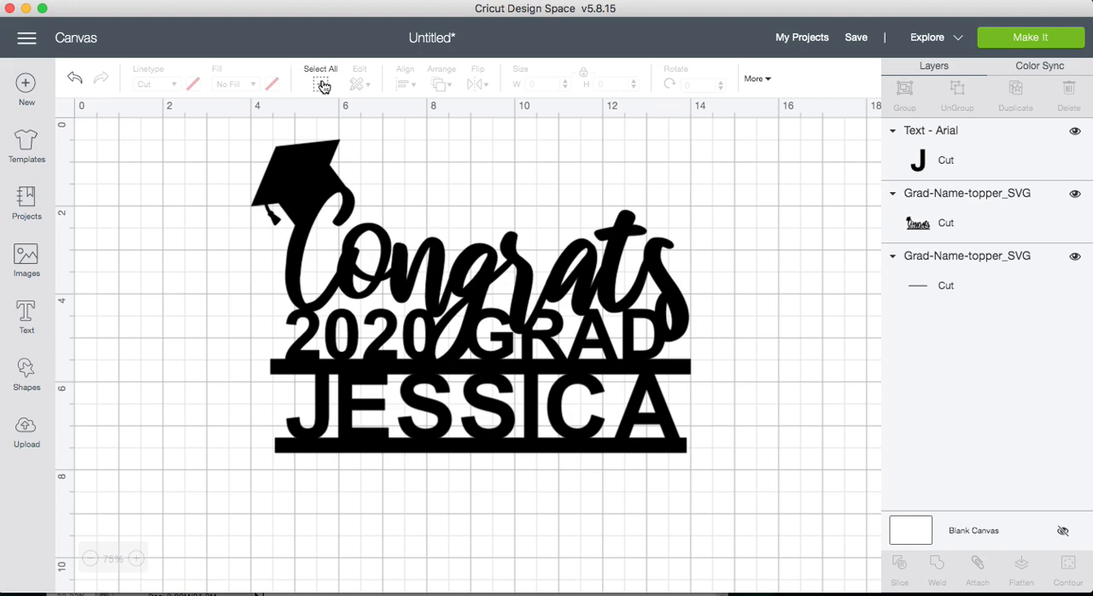
# Step: Select all pieces and weld them into one Weld Result layer
pyautogui.click(321, 79)
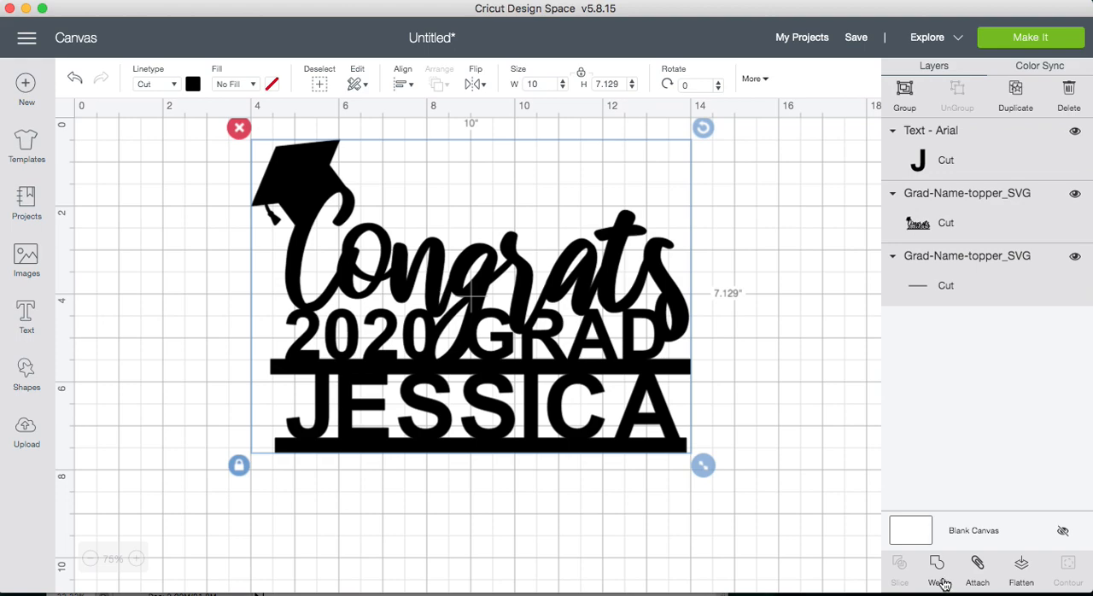
pyautogui.click(936, 567)
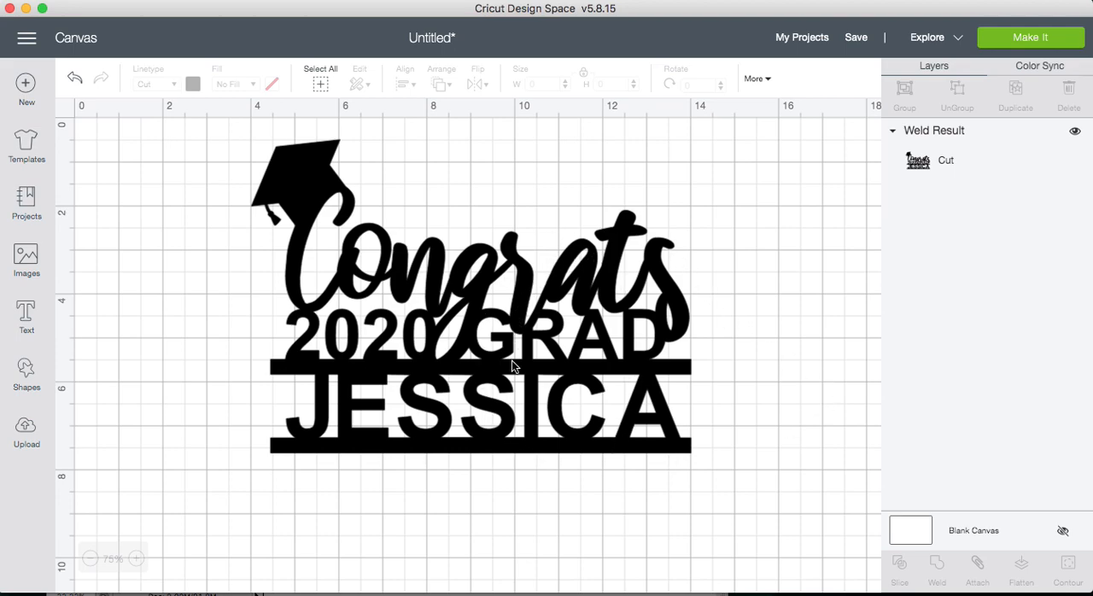
pyautogui.moveTo(908, 225)
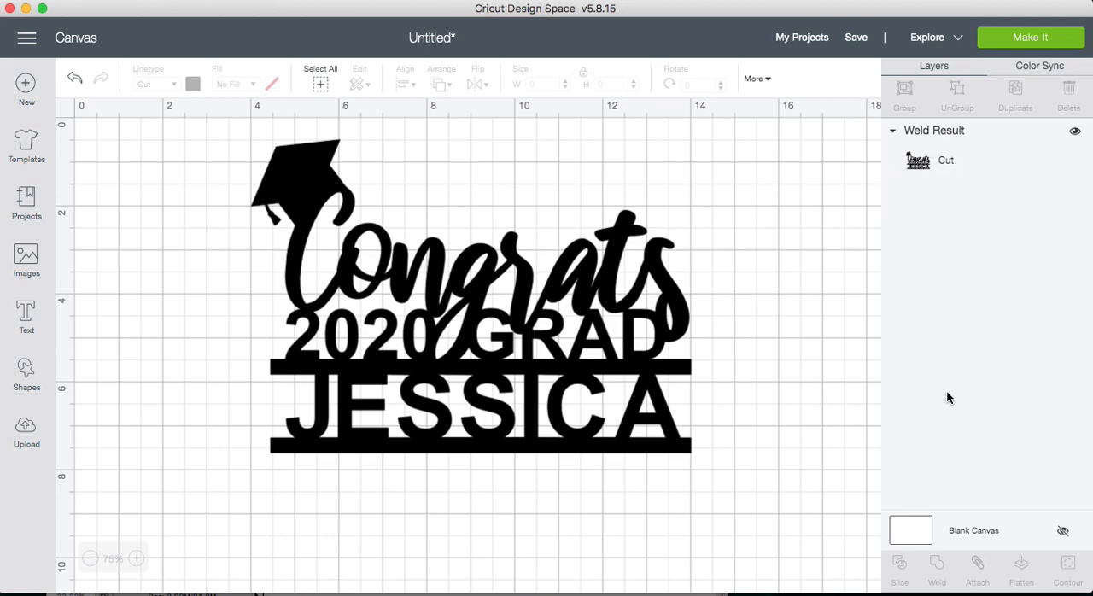
pyautogui.moveTo(952, 171)
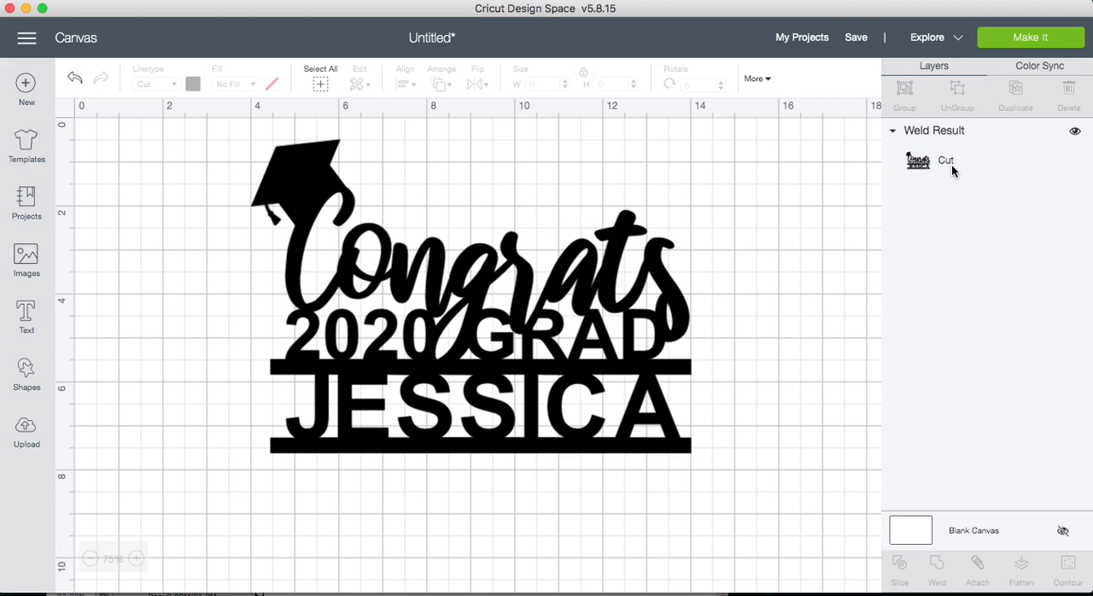